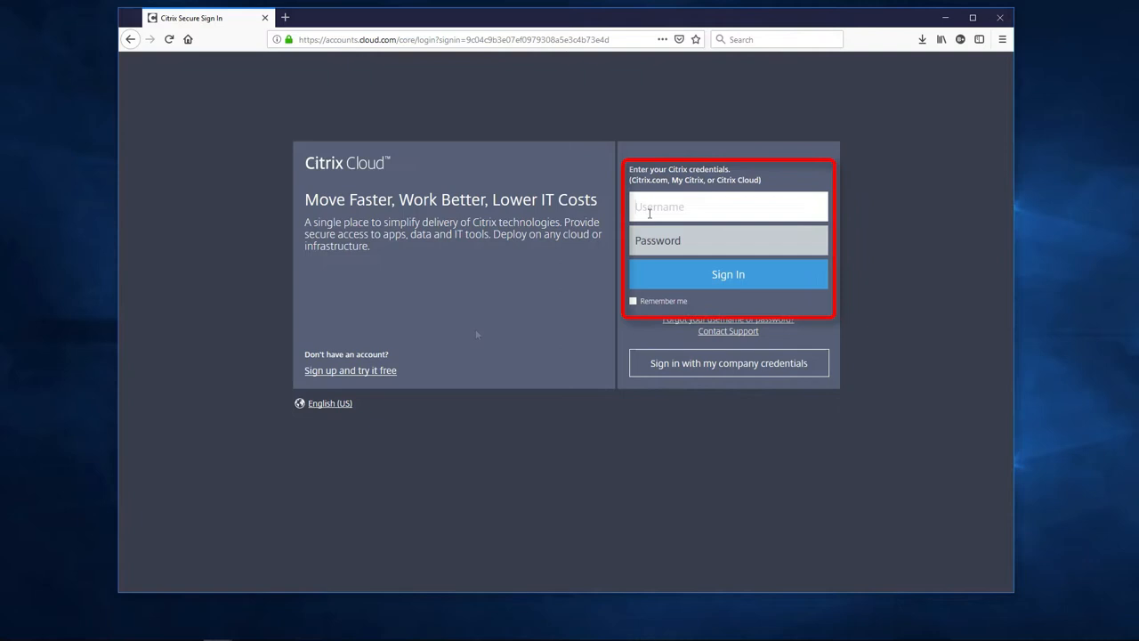
Enter the account password and submit the sign-in form.
{"action": "type", "text": "password"}
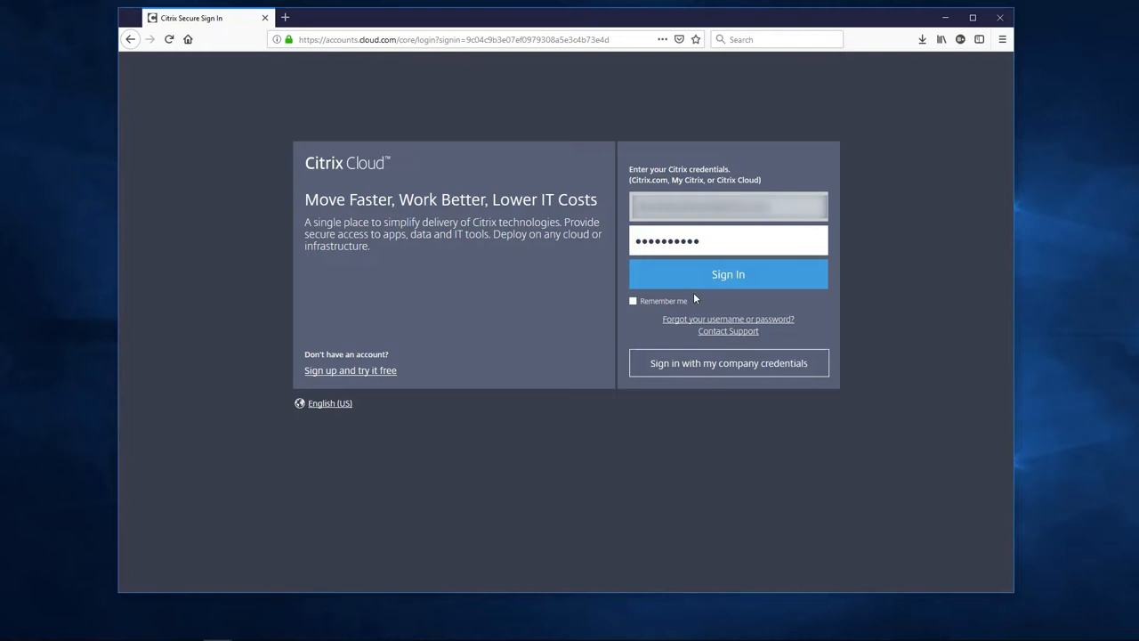
{"action": "left_click", "coordinate": [728, 274]}
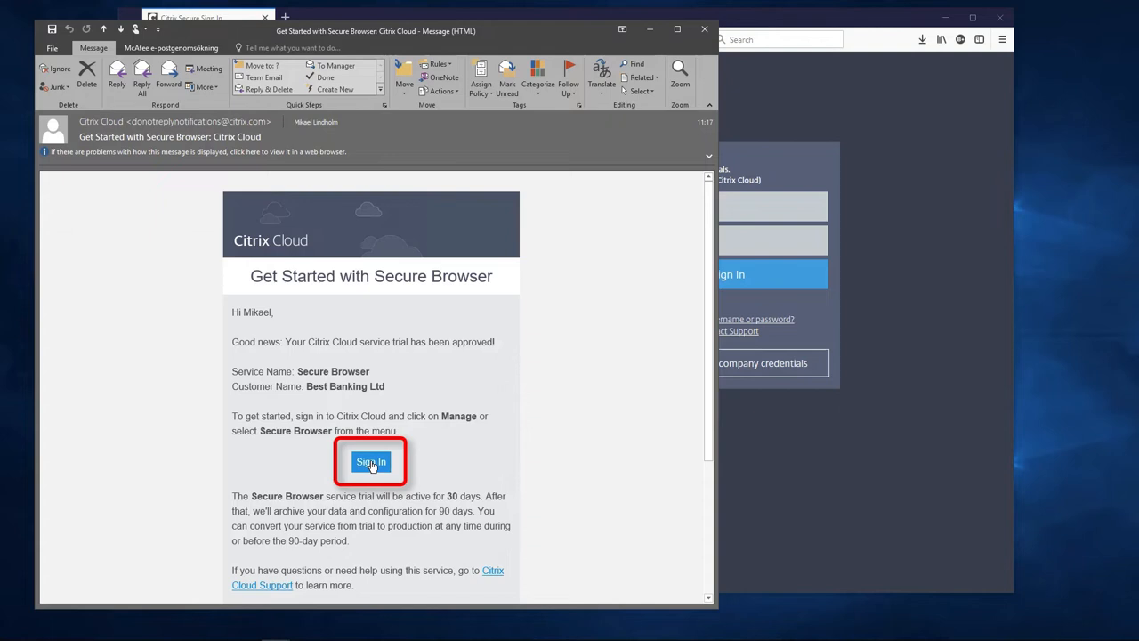
Follow the email's Sign In link to the Citrix Cloud sign-in page.
{"action": "left_click", "coordinate": [370, 461]}
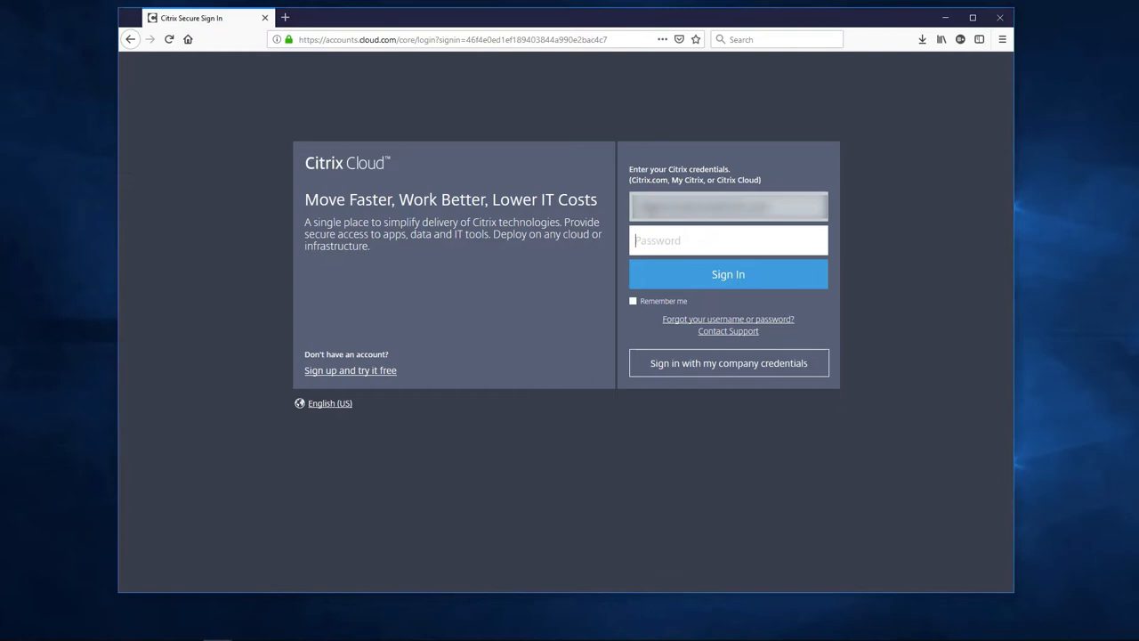
Sign in with the password and manage the Secure Browser service.
{"action": "left_click", "coordinate": [728, 274]}
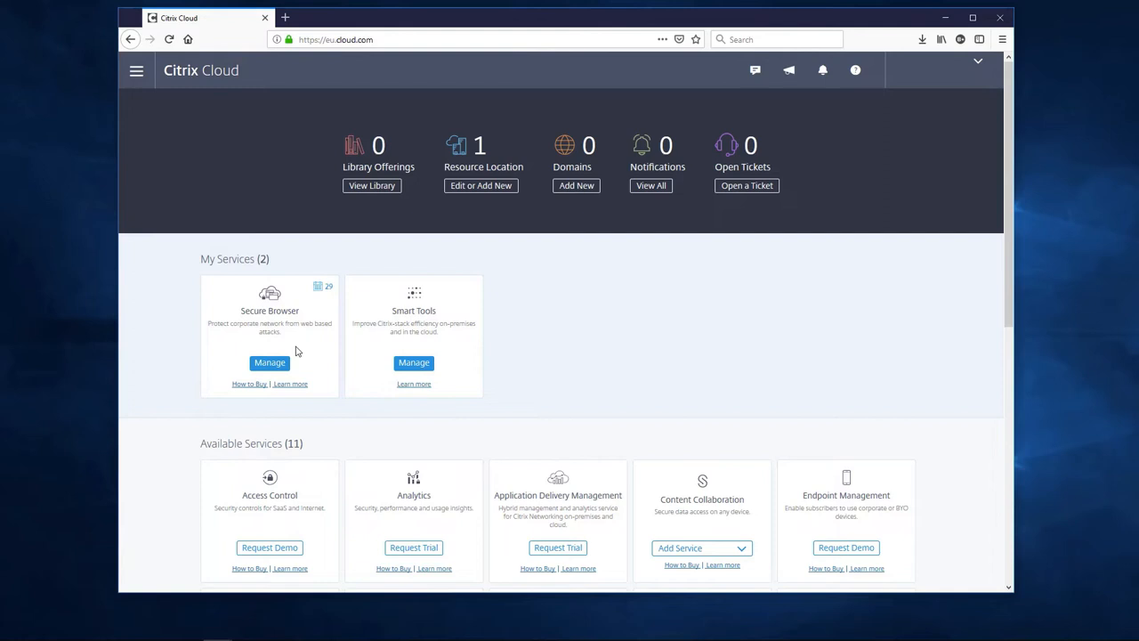
{"action": "left_click", "coordinate": [270, 363]}
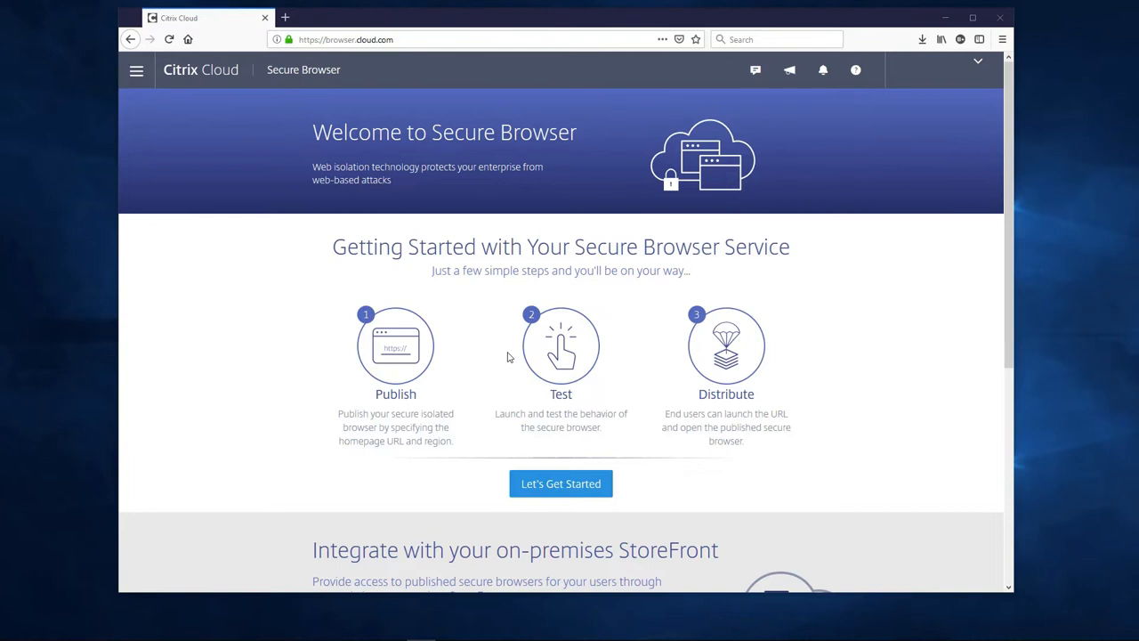
Publish external unauthenticated browser 'Safe Internet Surfing' starting at google.com/ncr, region Auto.
{"action": "left_click", "coordinate": [560, 484]}
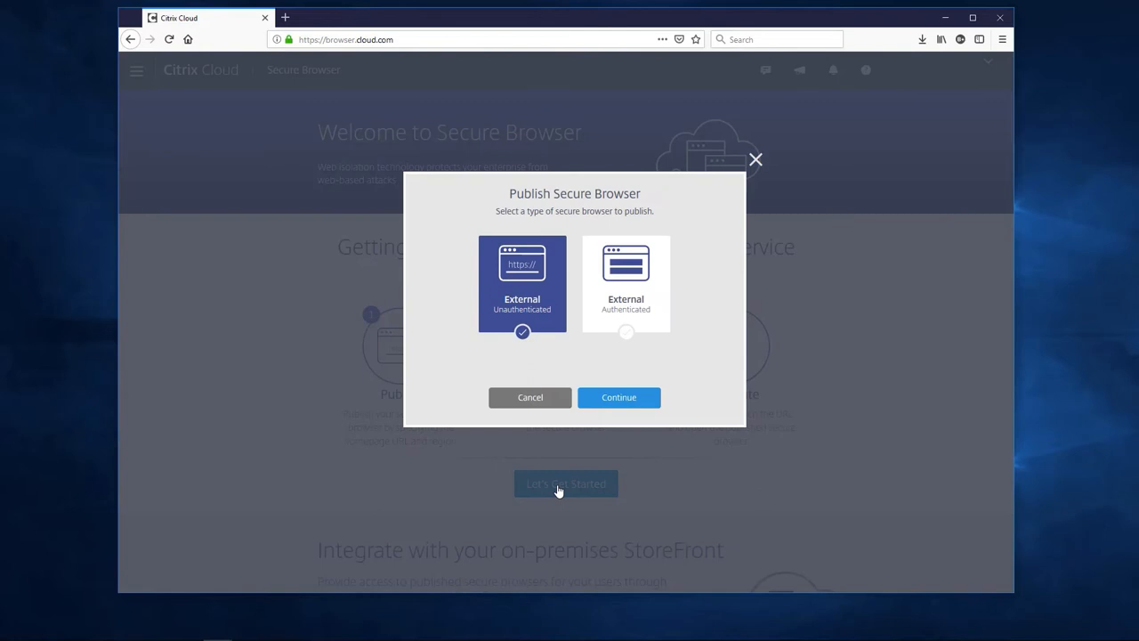
{"action": "mouse_move", "coordinate": [620, 396]}
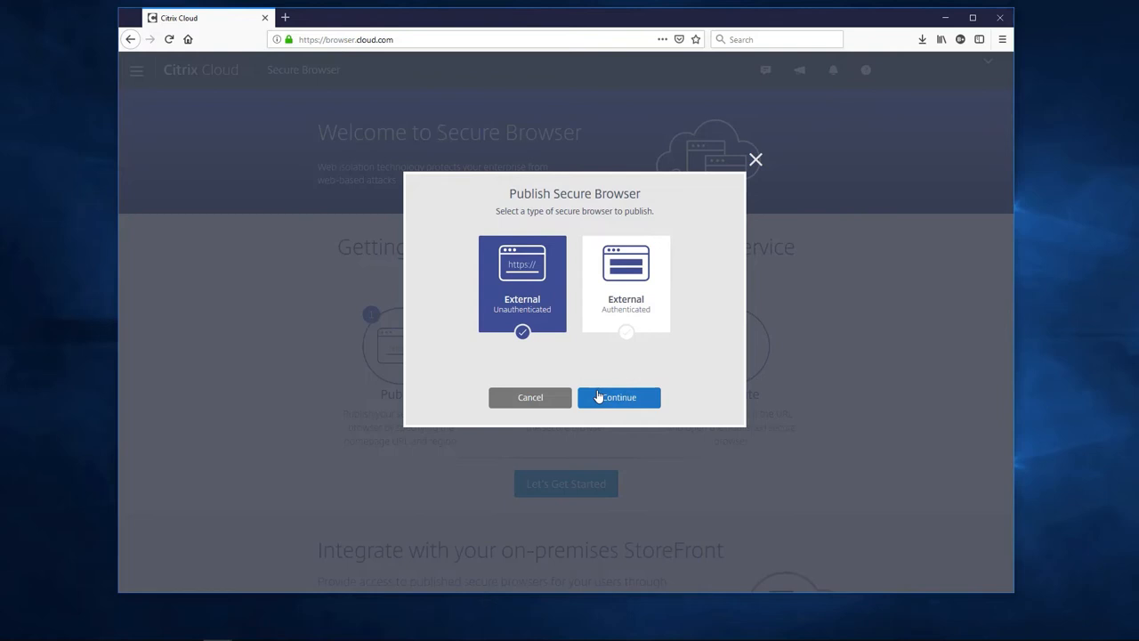
{"action": "left_click", "coordinate": [619, 397]}
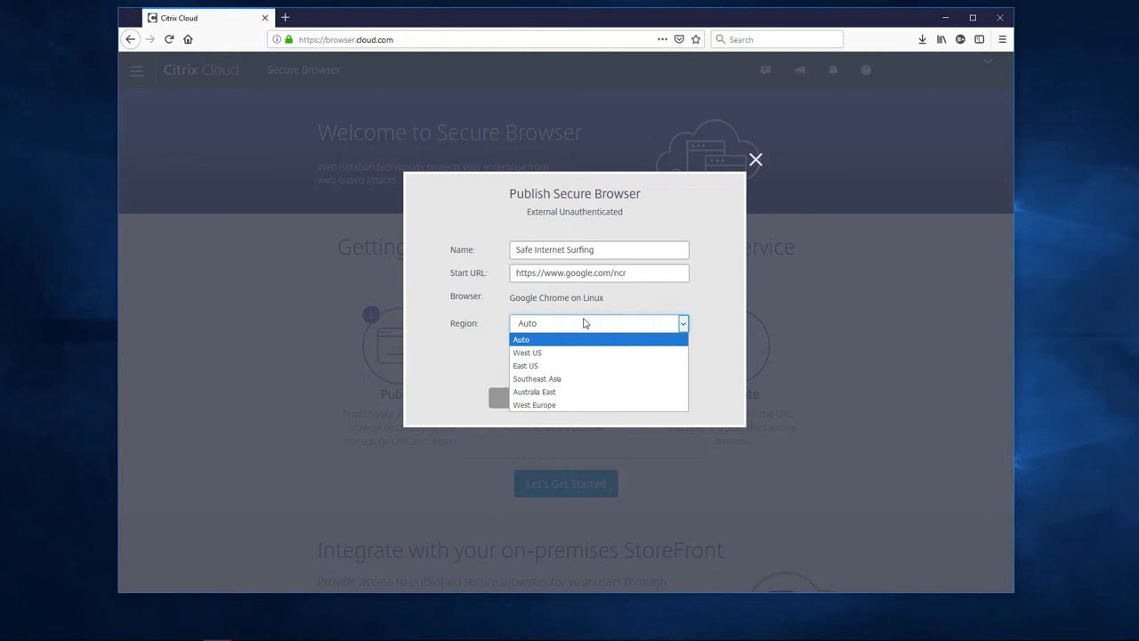
{"action": "left_click", "coordinate": [520, 338]}
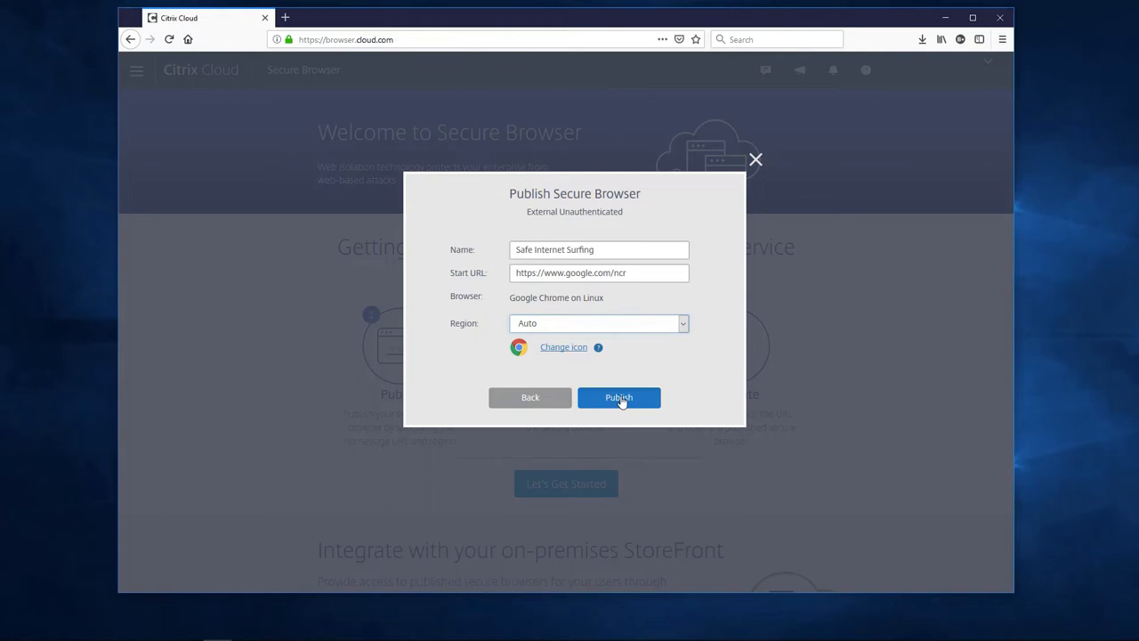
{"action": "left_click", "coordinate": [619, 396]}
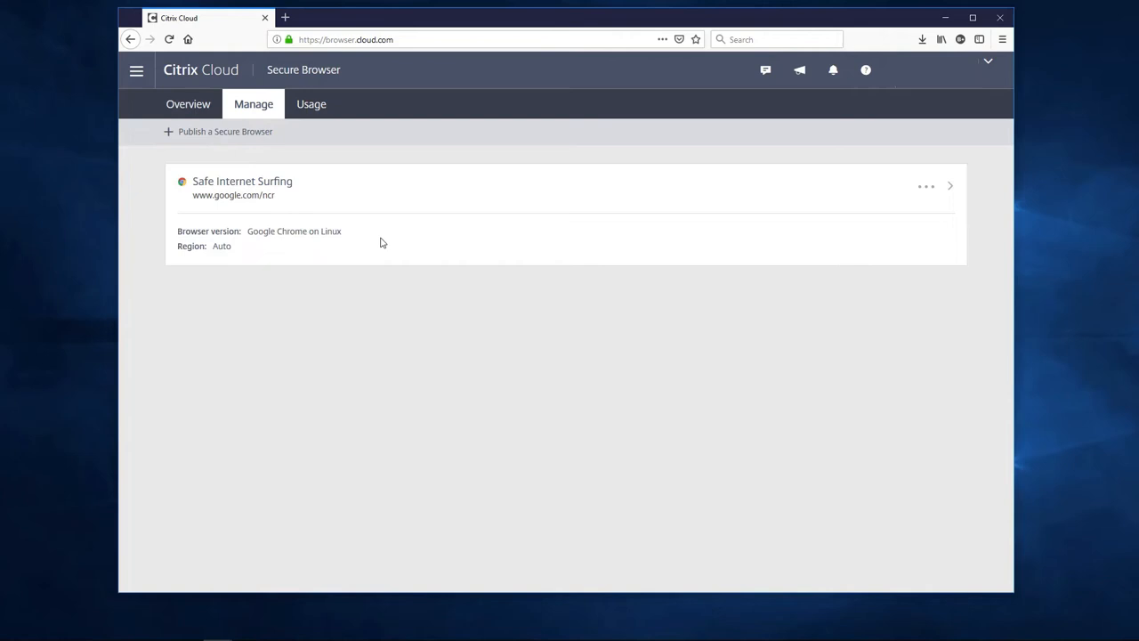
Allow clipboard use in Safe Internet Surfing's policies and save them.
{"action": "left_click", "coordinate": [925, 187]}
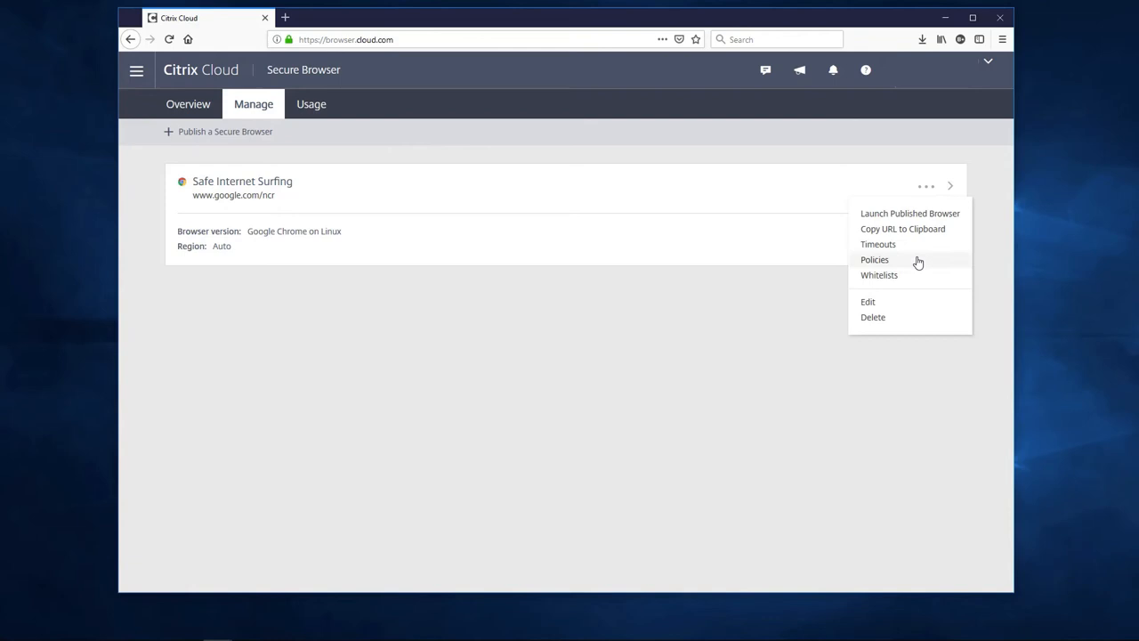
{"action": "left_click", "coordinate": [874, 260]}
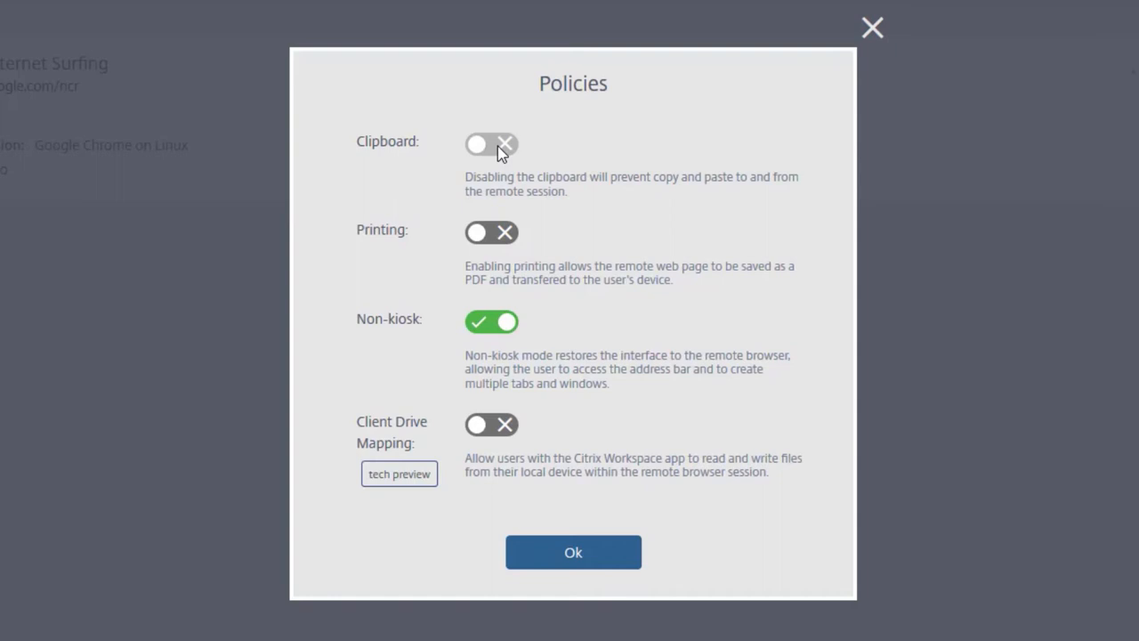
{"action": "left_click", "coordinate": [491, 144]}
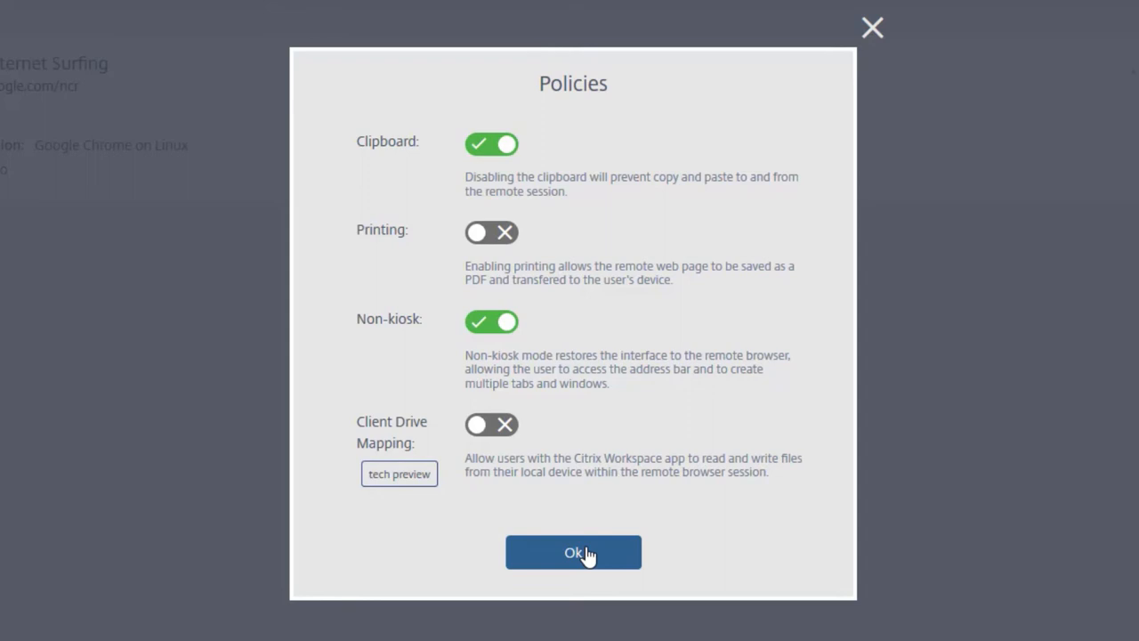
{"action": "left_click", "coordinate": [573, 551]}
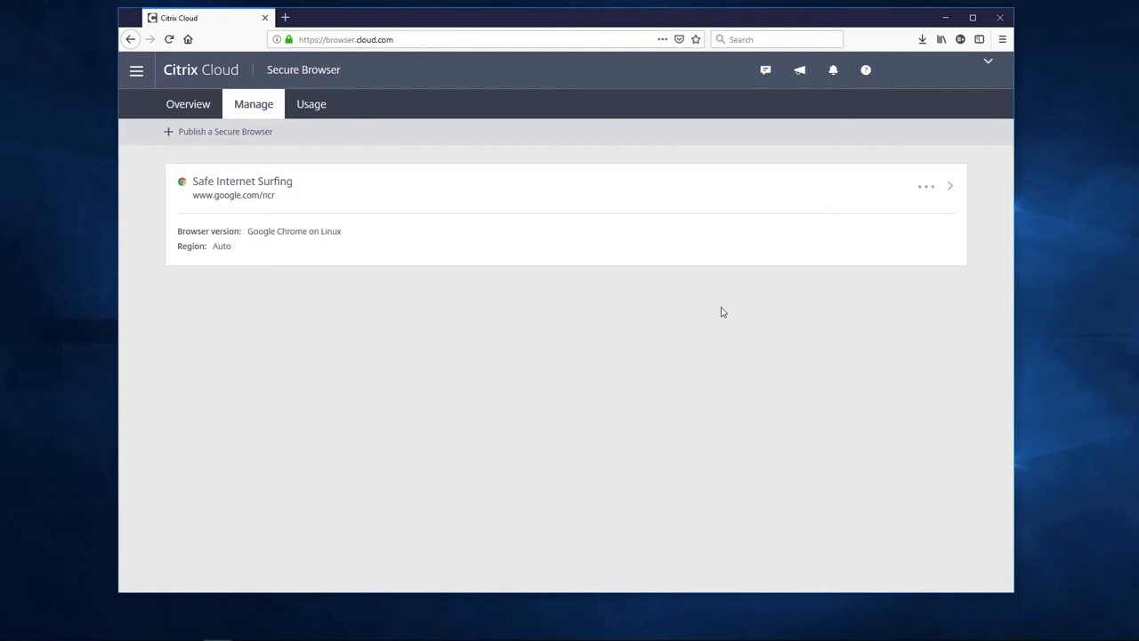
{"action": "left_click", "coordinate": [925, 186]}
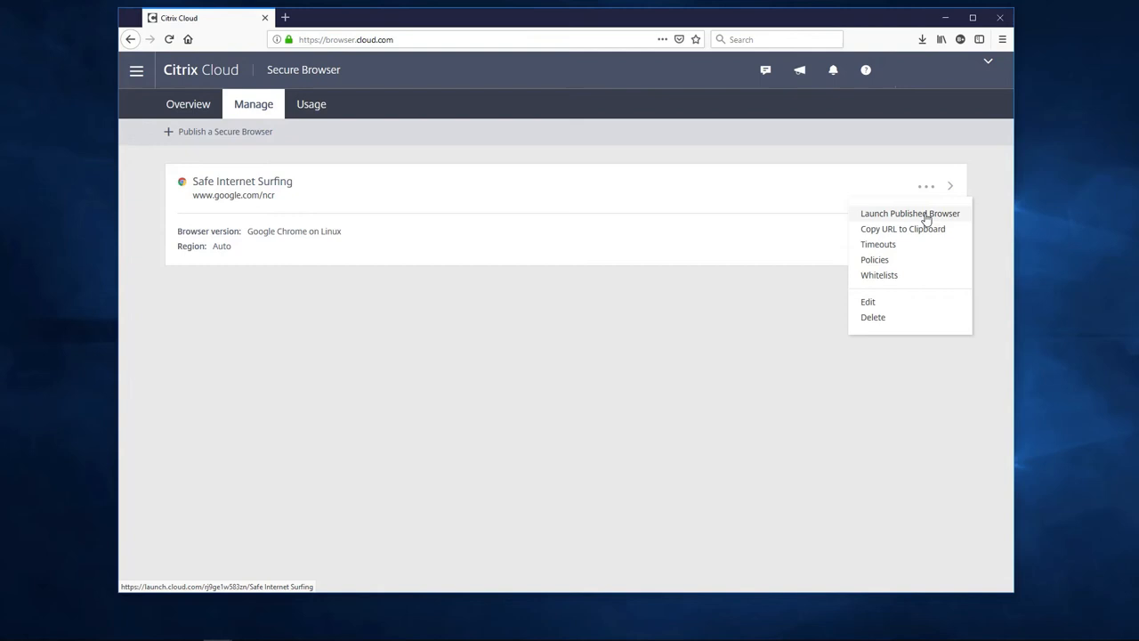
Launch the published browser and begin a Google search for 'bbc finance'.
{"action": "left_click", "coordinate": [909, 213]}
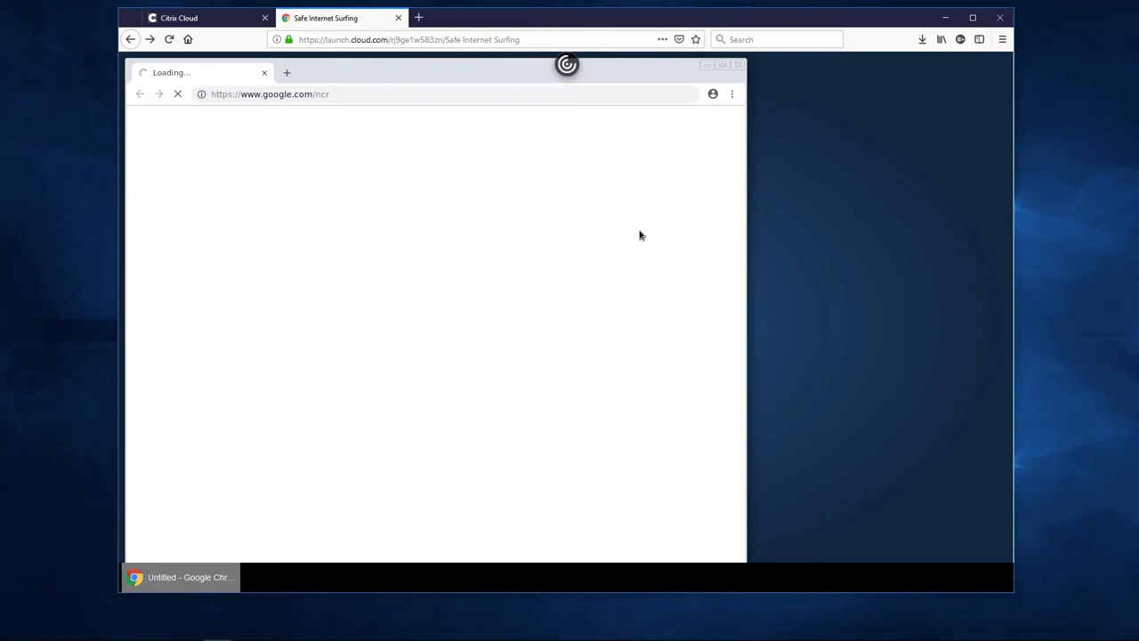
{"action": "type", "text": "bbc finance"}
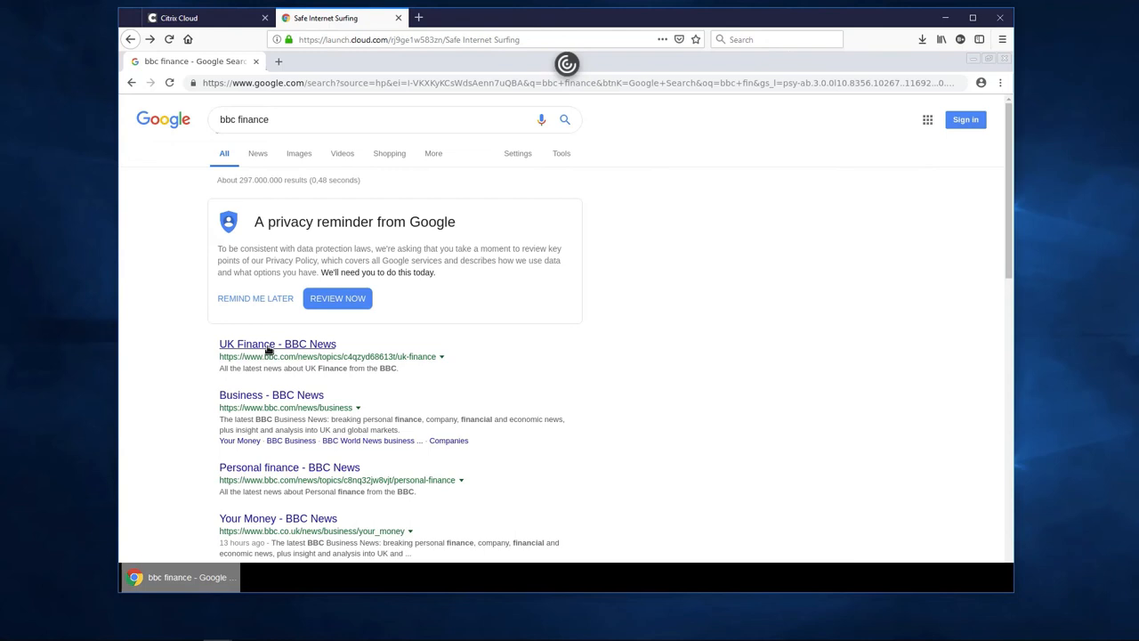
Visit the BBC UK Finance result, Outlook, and Instagram's liverpoolfc profile in the session.
{"action": "left_click", "coordinate": [278, 344]}
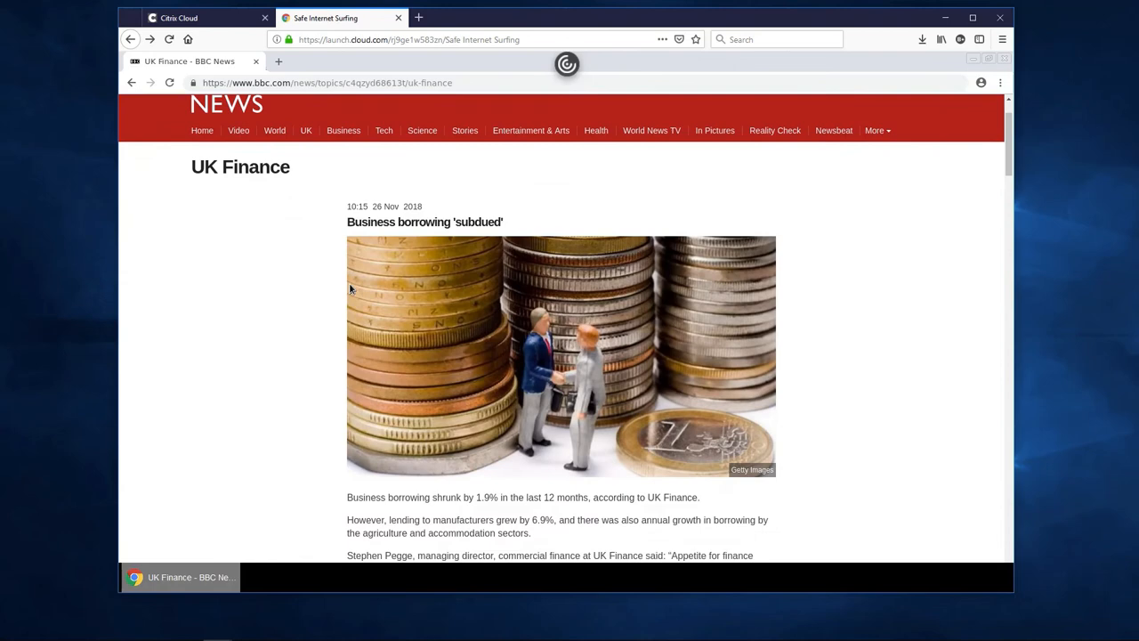
{"action": "type", "text": "outlook"}
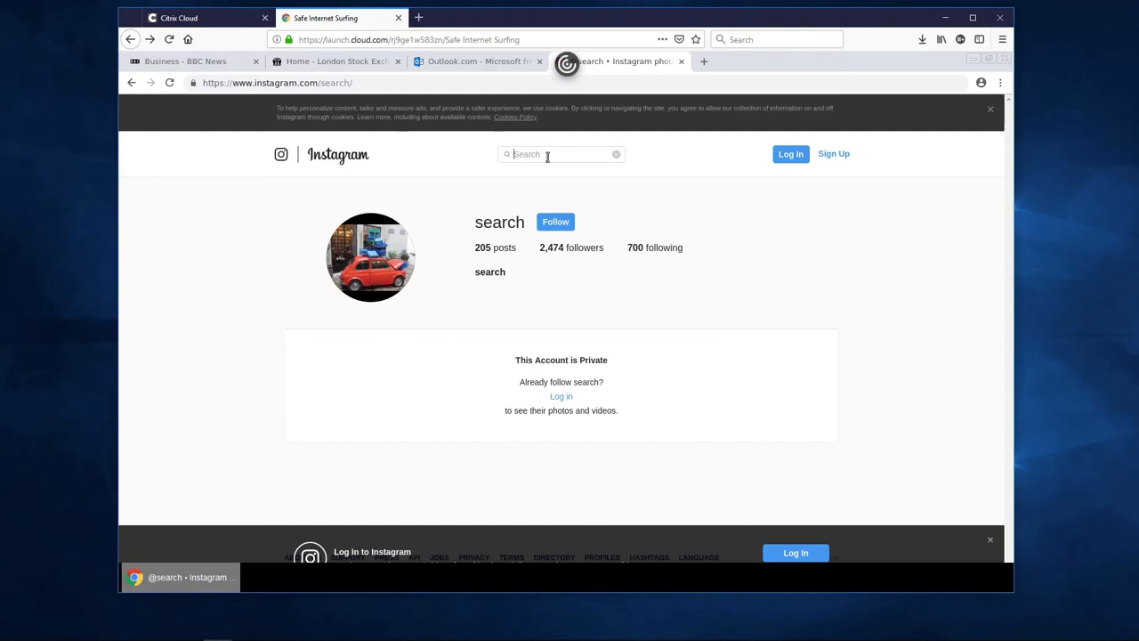
{"action": "type", "text": "liverpool"}
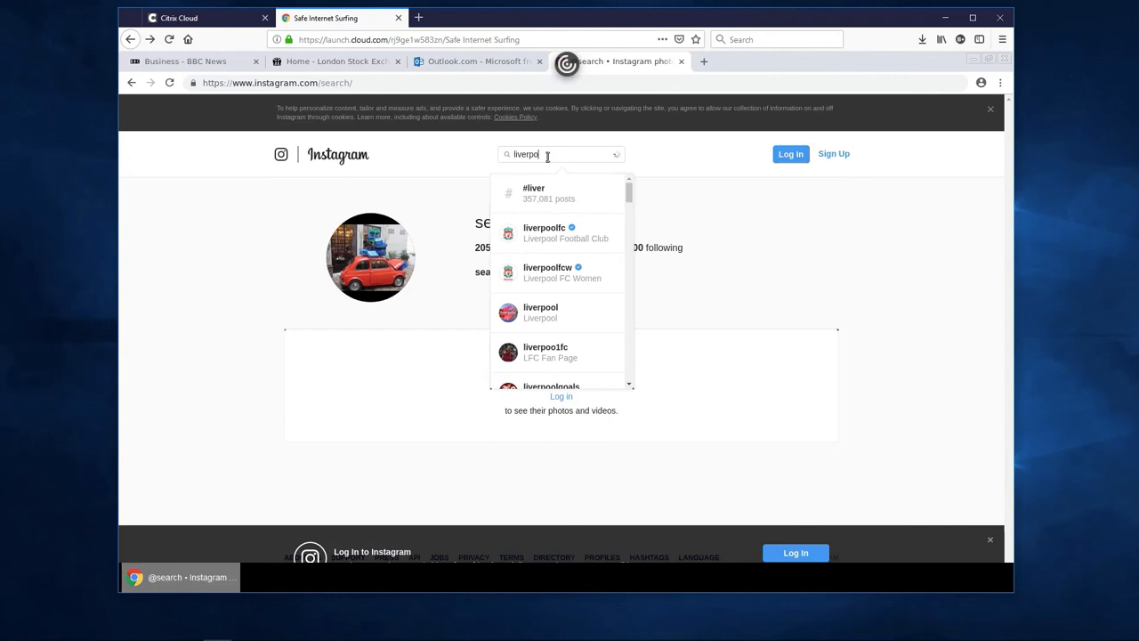
{"action": "left_click", "coordinate": [545, 232]}
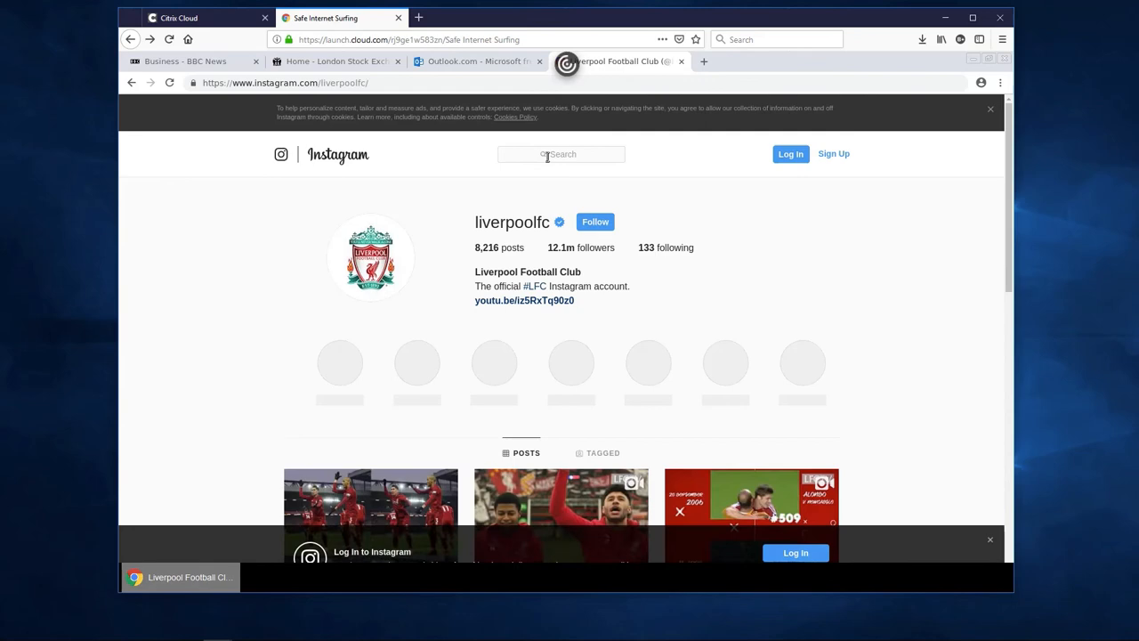
Leave the secure browser session page and return to management.
{"action": "scroll", "scroll_direction": "down", "scroll_amount": 3}
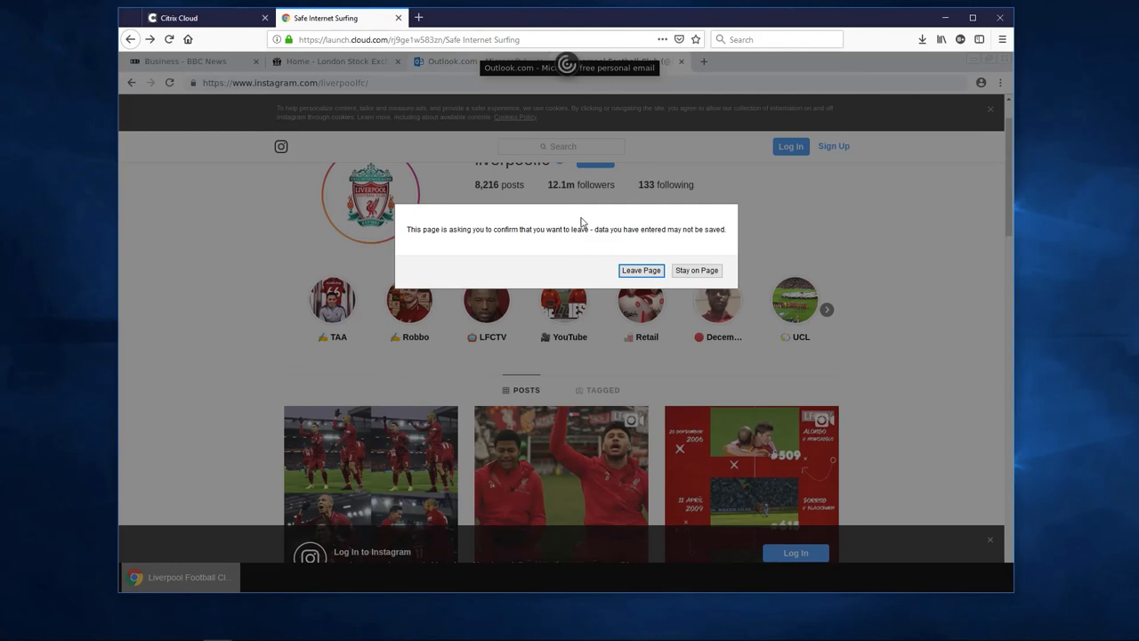
{"action": "left_click", "coordinate": [641, 270]}
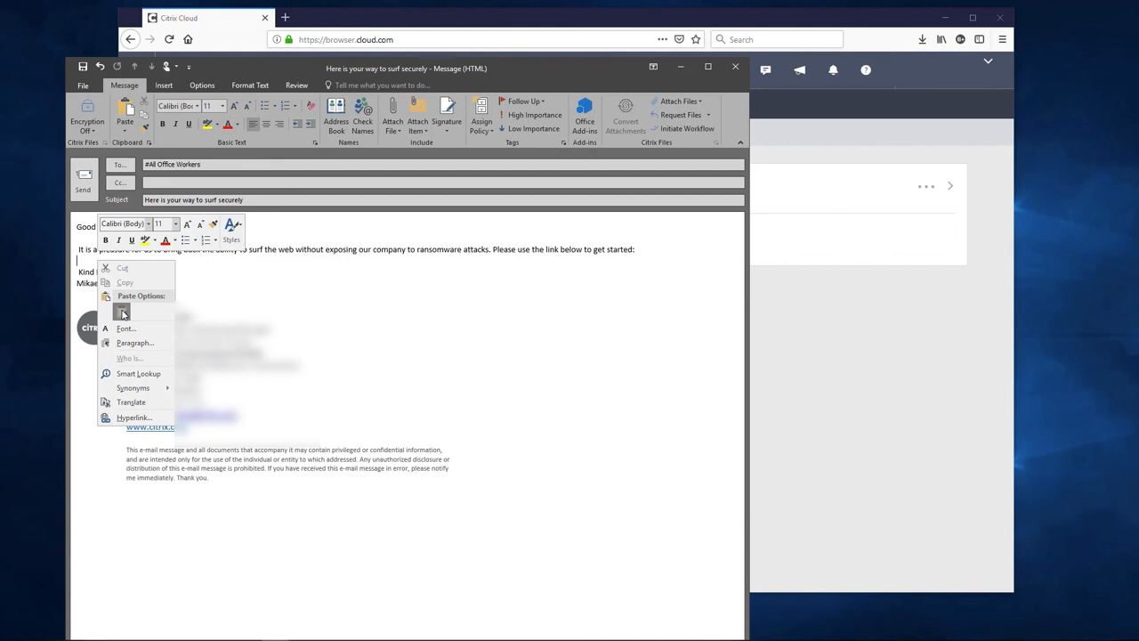
Paste the Safe Internet Surfing launch link into the email body.
{"action": "left_click", "coordinate": [121, 310]}
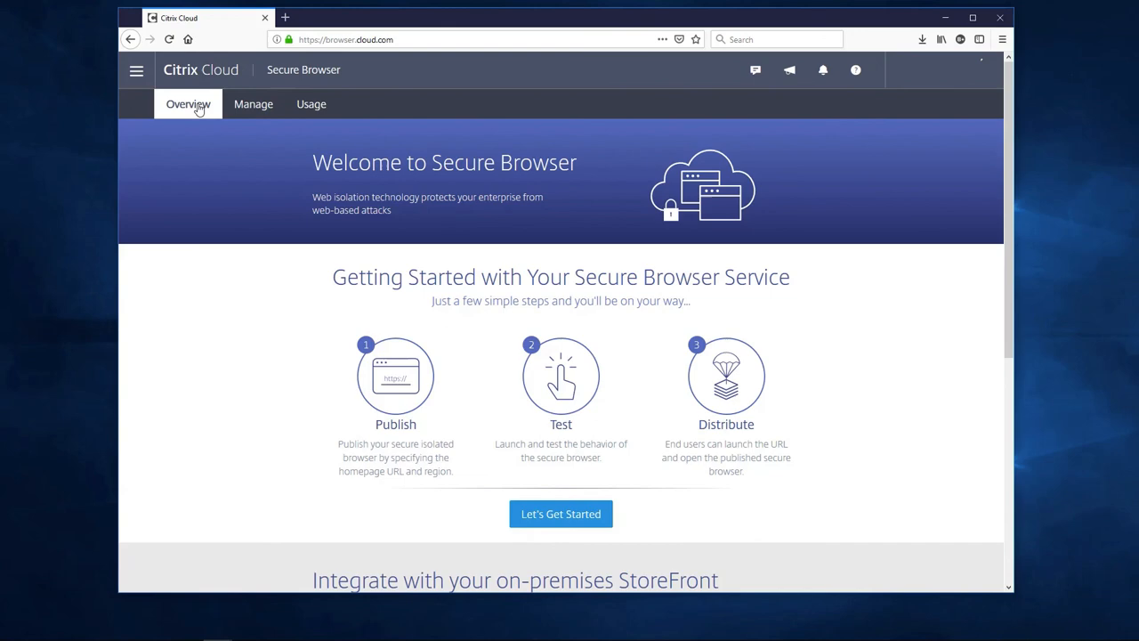
{"action": "mouse_move", "coordinate": [221, 295]}
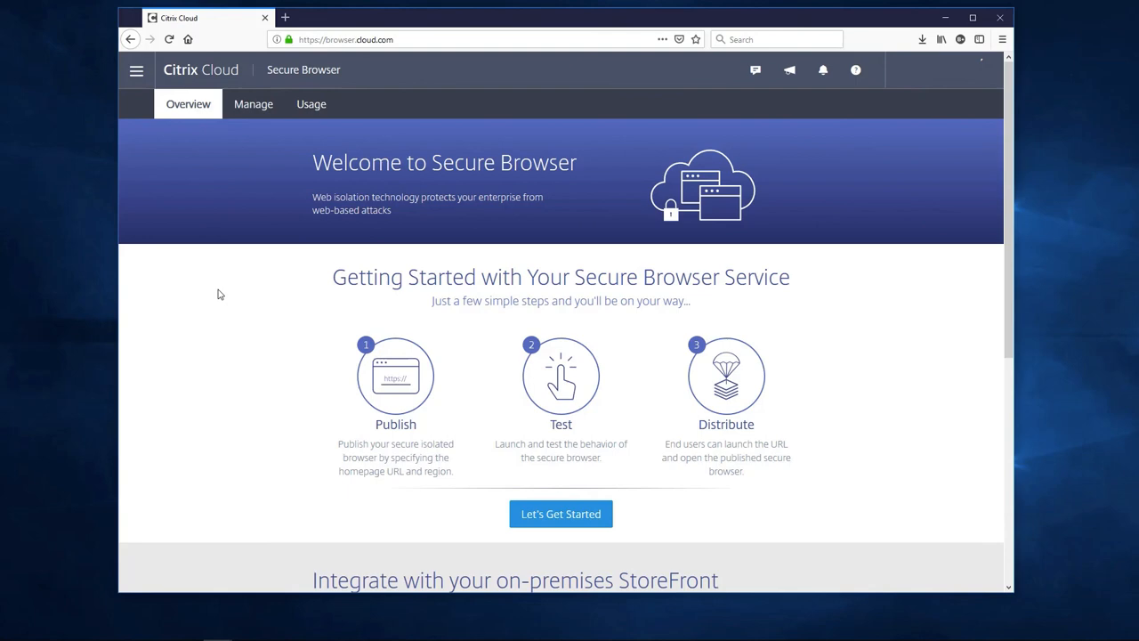